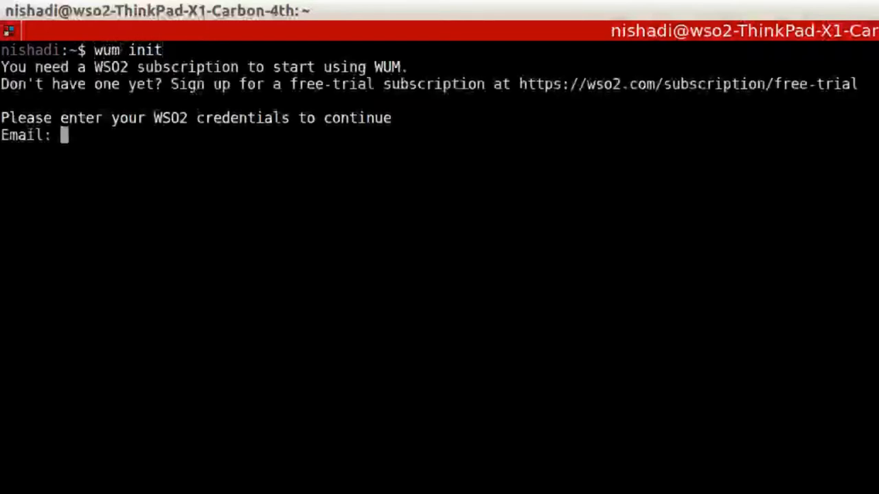
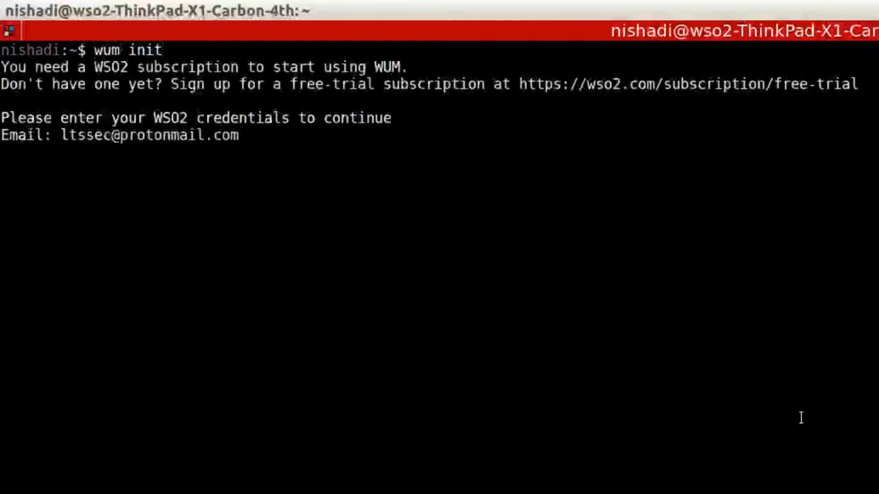
{"action": "key", "text": "Return"}
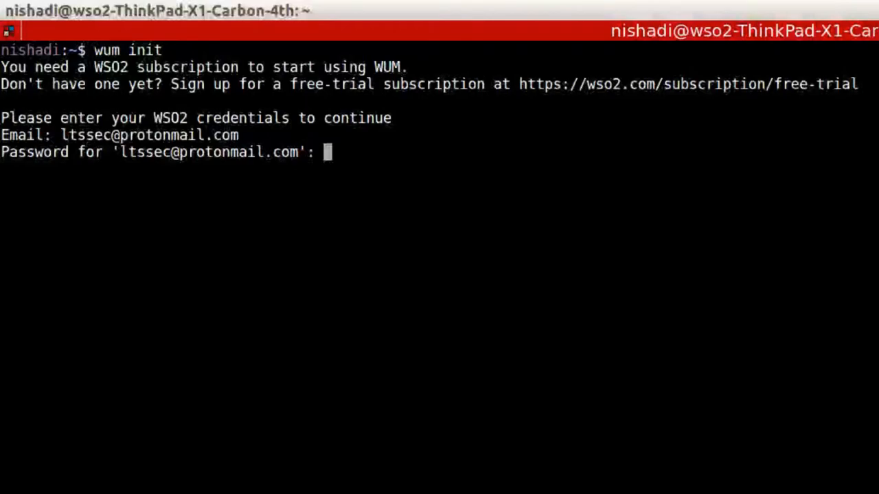
{"action": "key", "text": "Return"}
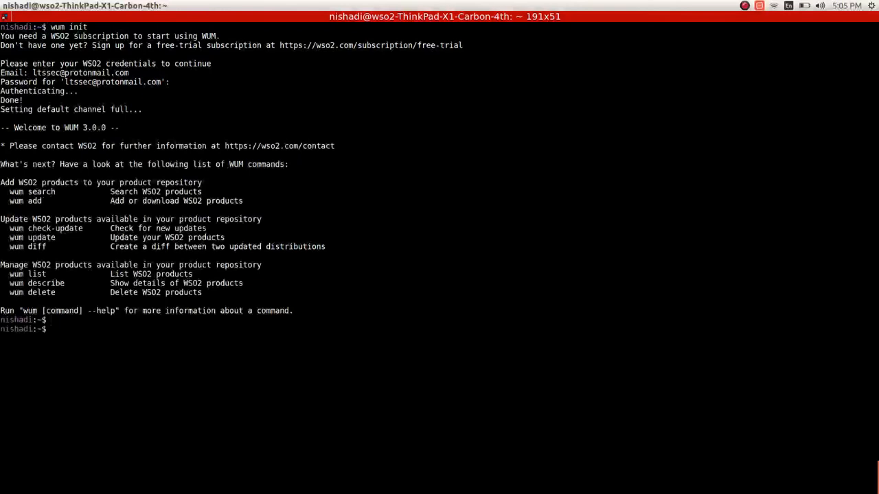
Step: Run wum search to list latest WSO2 products and subscribed wso2am channels
{"action": "type", "text": "wum"}
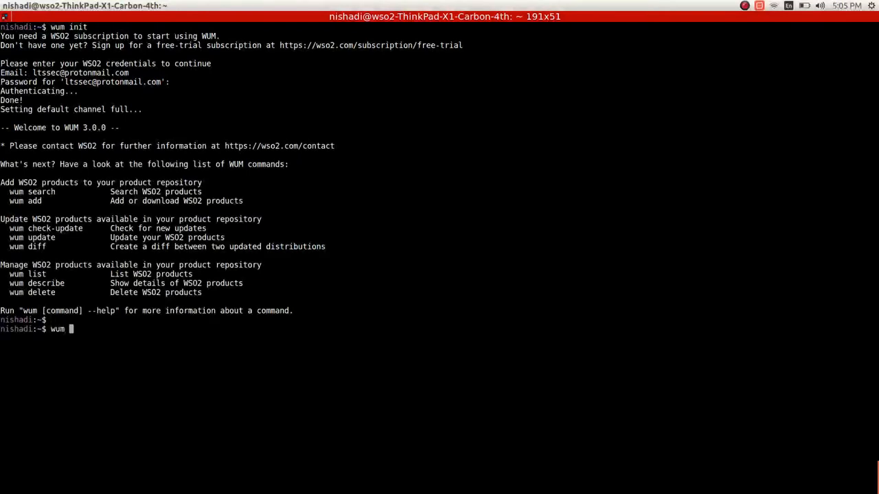
{"action": "type", "text": "search"}
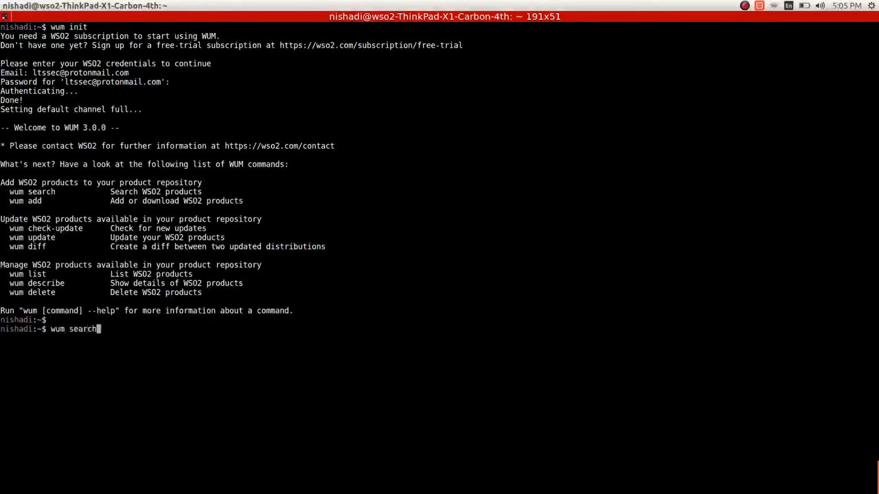
{"action": "key", "text": "Return"}
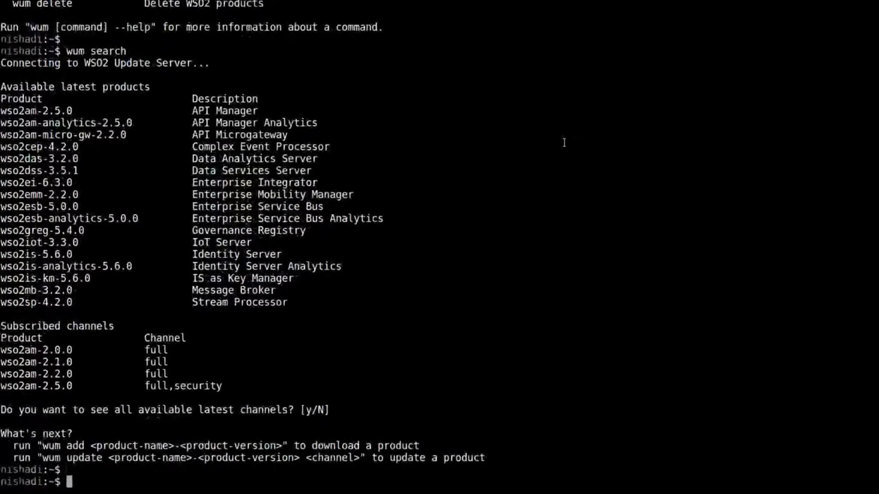
{"action": "scroll", "scroll_direction": "down", "scroll_amount": 3}
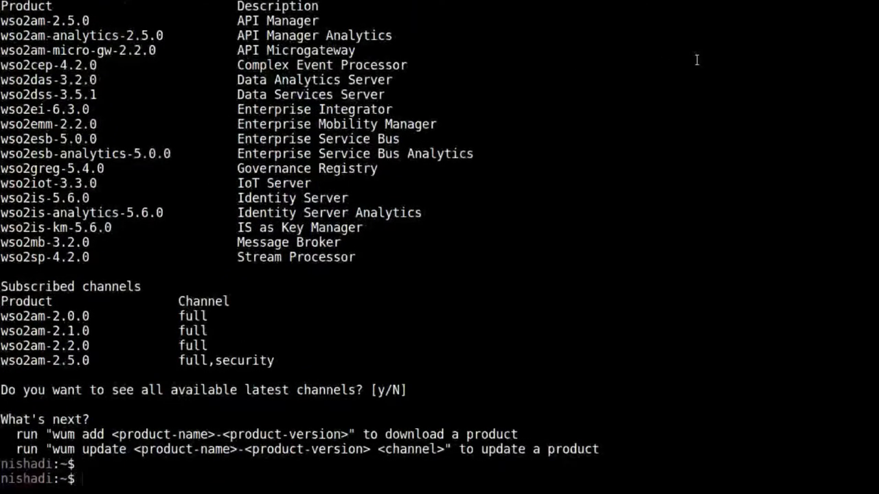
Step: Add wso2am-2.5.0 to the local repository with wum add, confirming with y
{"action": "type", "text": "wum add ws"}
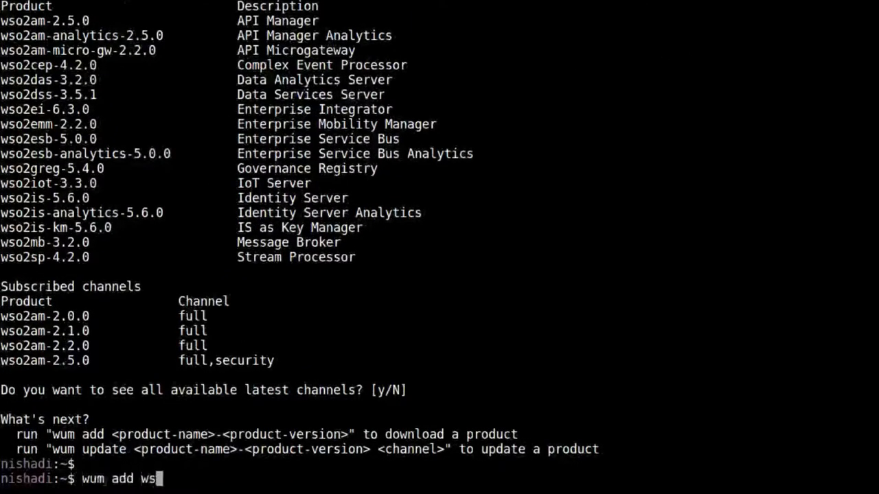
{"action": "type", "text": "o2am-2"}
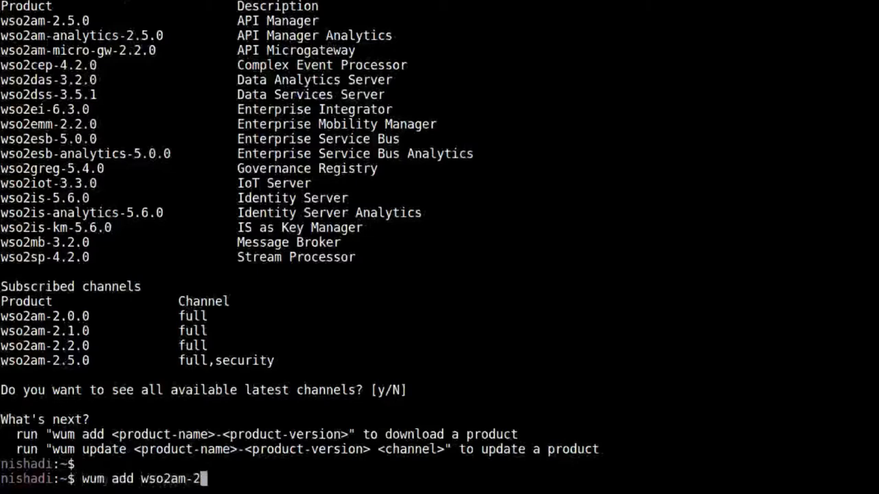
{"action": "key", "text": "Return"}
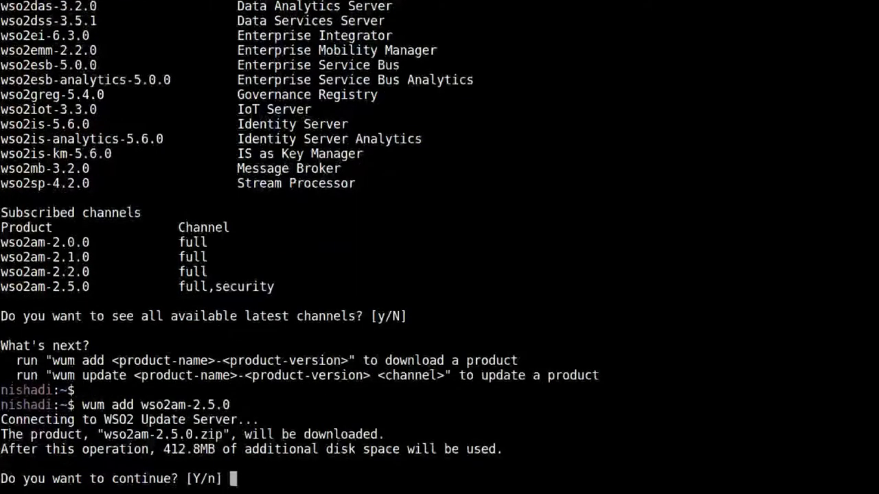
{"action": "type", "text": "y"}
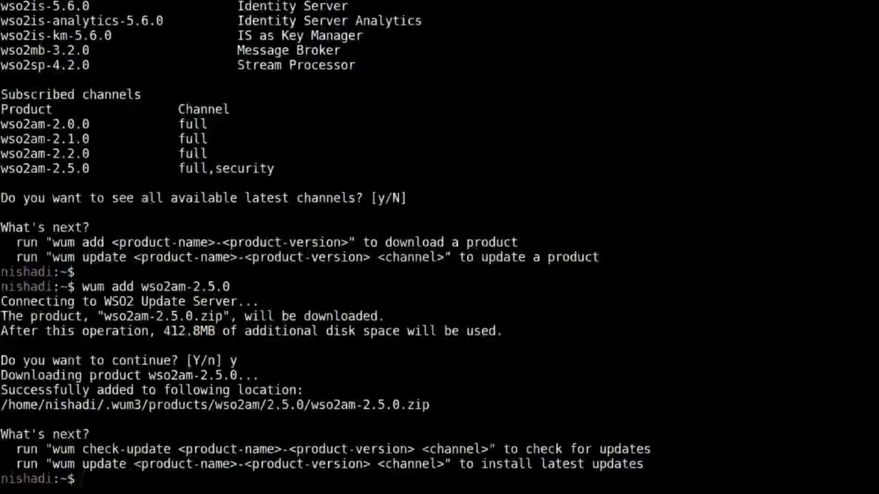
Step: List local products with wum list to confirm wso2am-2.5.0 is present
{"action": "type", "text": "wum list"}
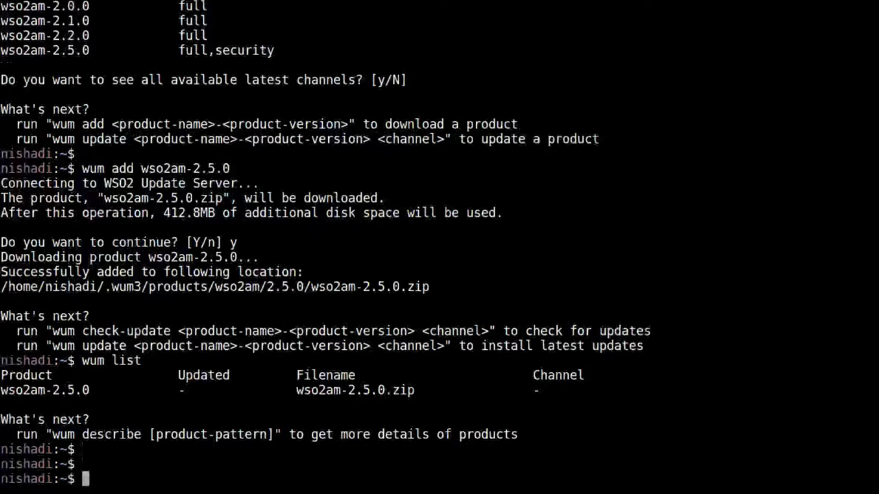
Step: Run wum check-update wso2am-2.5.0, finding 2 updates on the full channel
{"action": "type", "text": "wum check-update wso2am-2.5.0"}
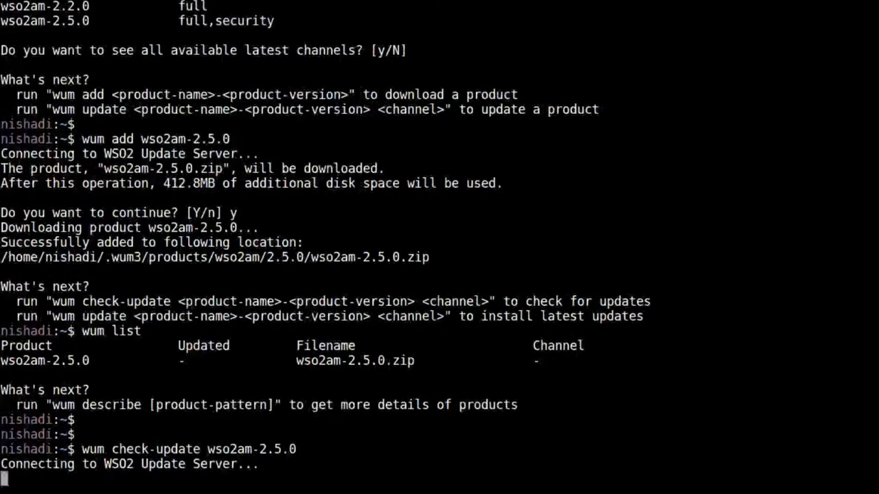
{"action": "scroll", "scroll_direction": "down", "scroll_amount": 3}
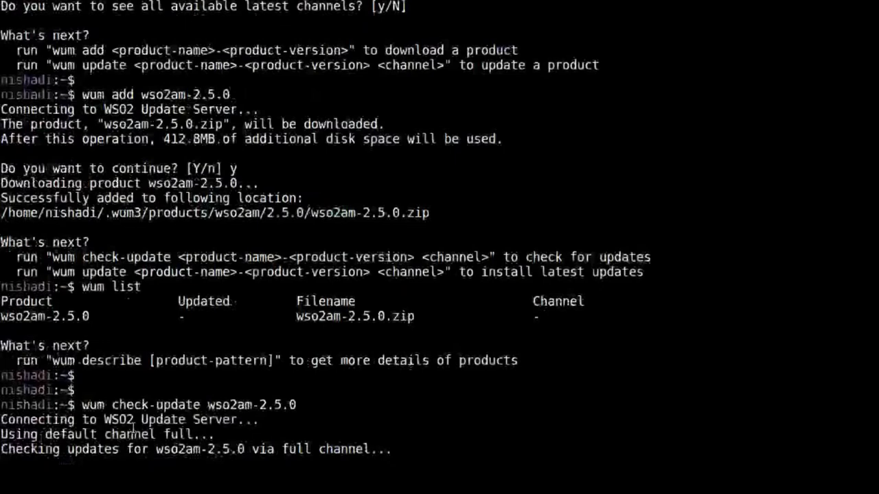
{"action": "scroll", "scroll_direction": "down", "scroll_amount": 3}
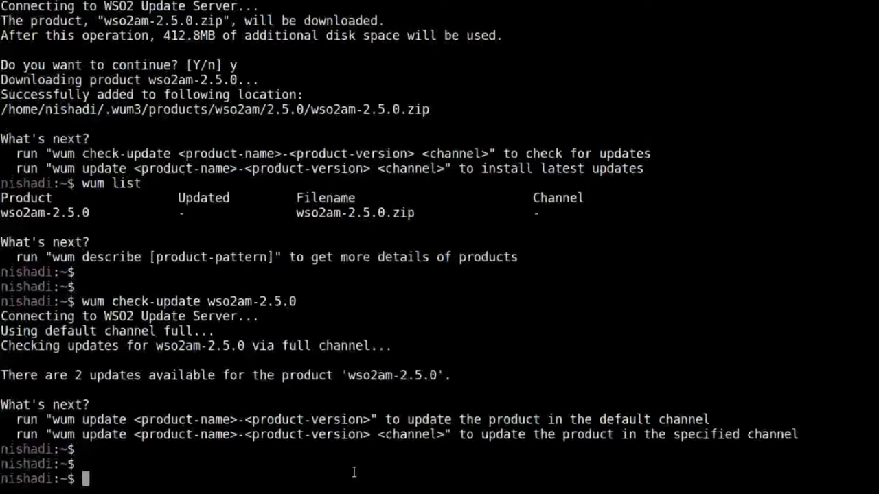
{"action": "mouse_move", "coordinate": [711, 211]}
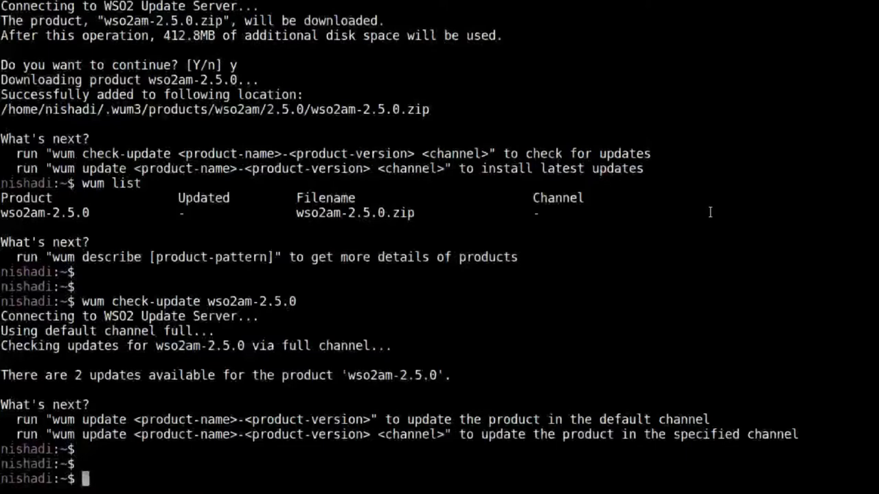
Step: Run wum update wso2am-2.5.0, installing 2 updates and showing the summary with the zip path
{"action": "type", "text": "wum check-update wso2am-2.5.0"}
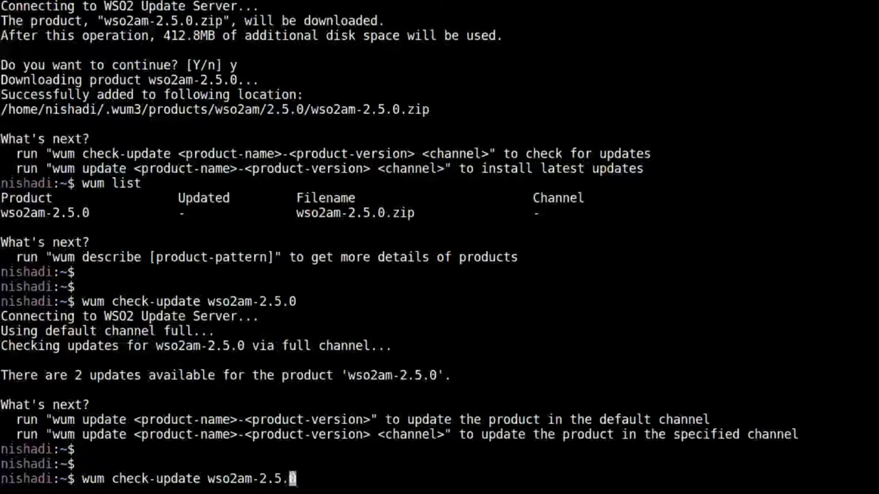
{"action": "mouse_move", "coordinate": [151, 478]}
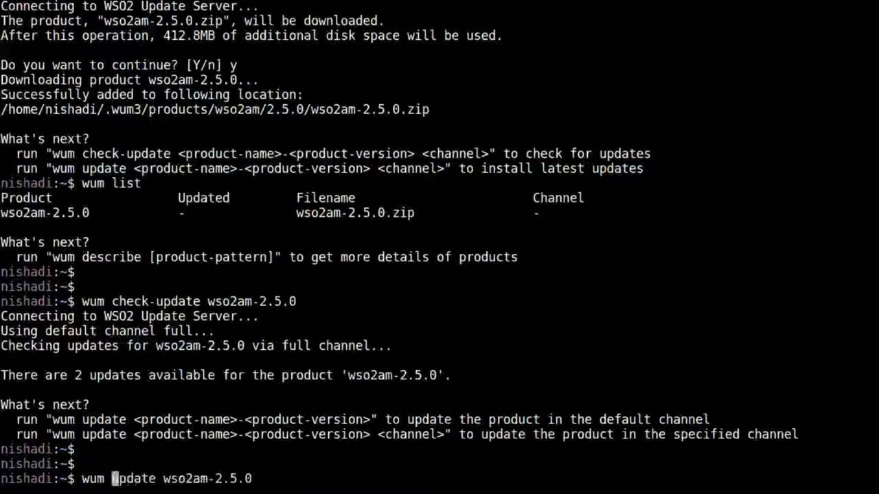
{"action": "key", "text": "Return"}
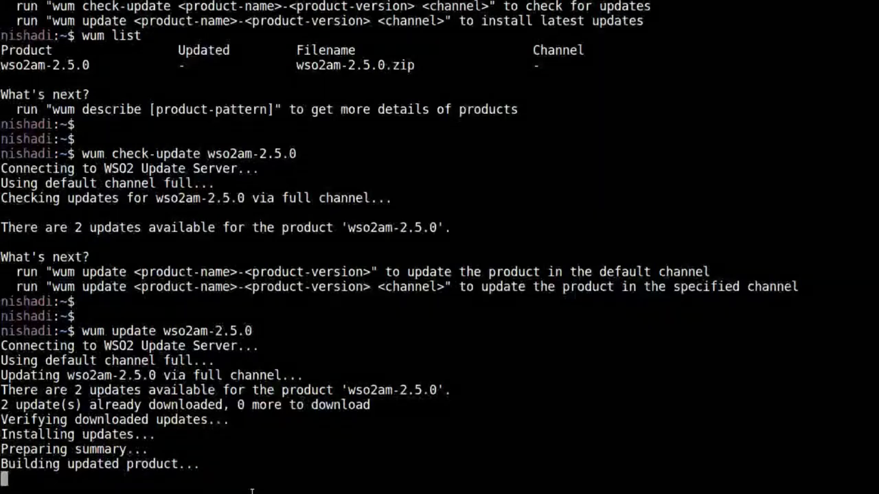
{"action": "scroll", "scroll_direction": "down", "scroll_amount": 3}
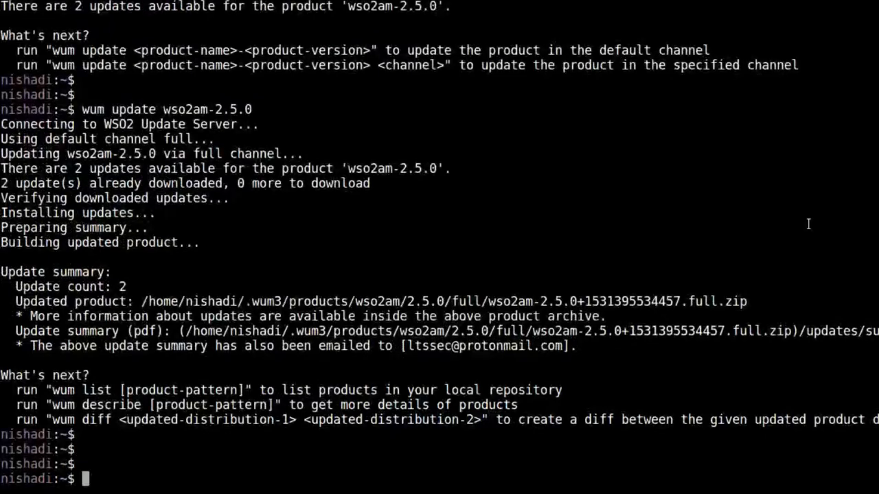
Step: Check wso2am-2.5.0 on the security channel, finding no updates
{"action": "type", "text": "wum check-update wso2am-2.5.0"}
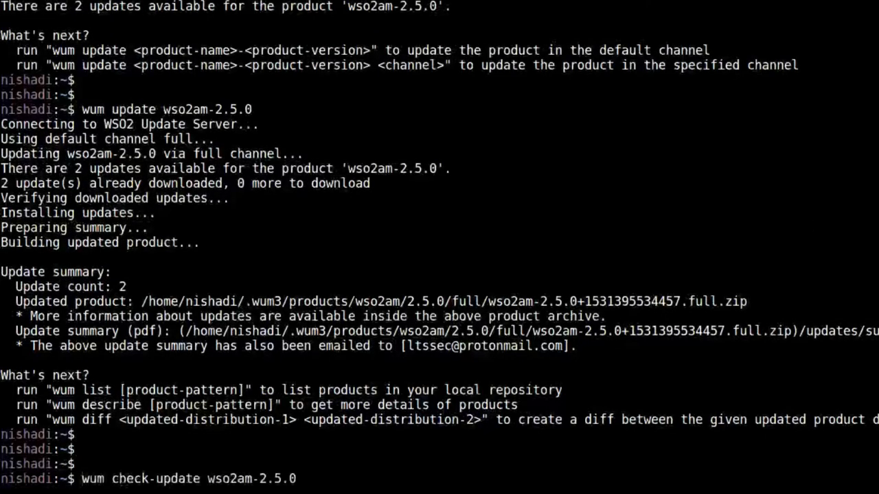
{"action": "type", "text": "sec"}
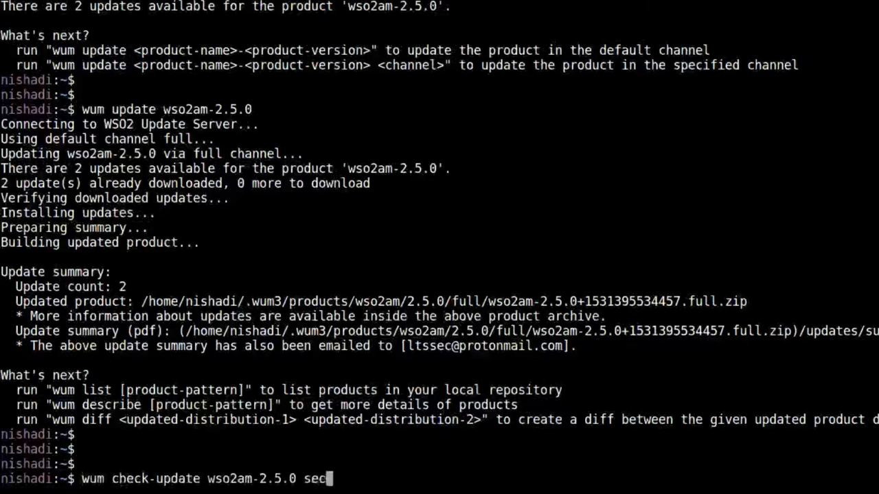
{"action": "key", "text": "Return"}
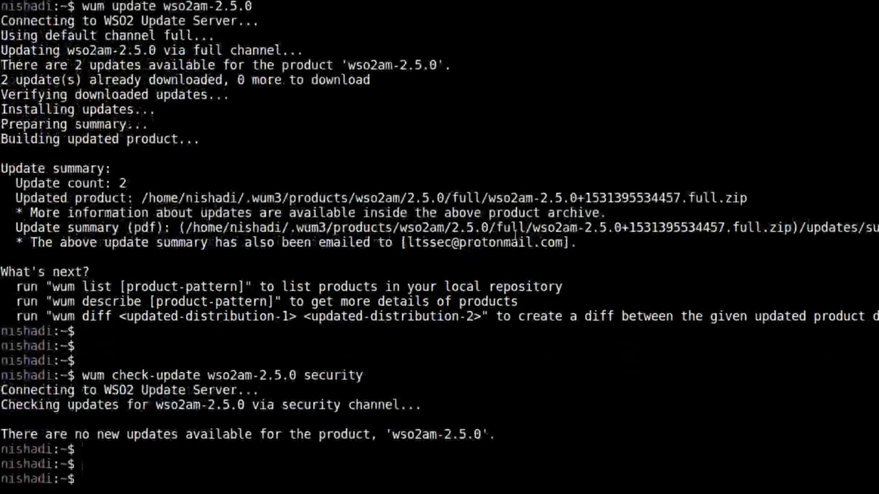
{"action": "mouse_move", "coordinate": [84, 478]}
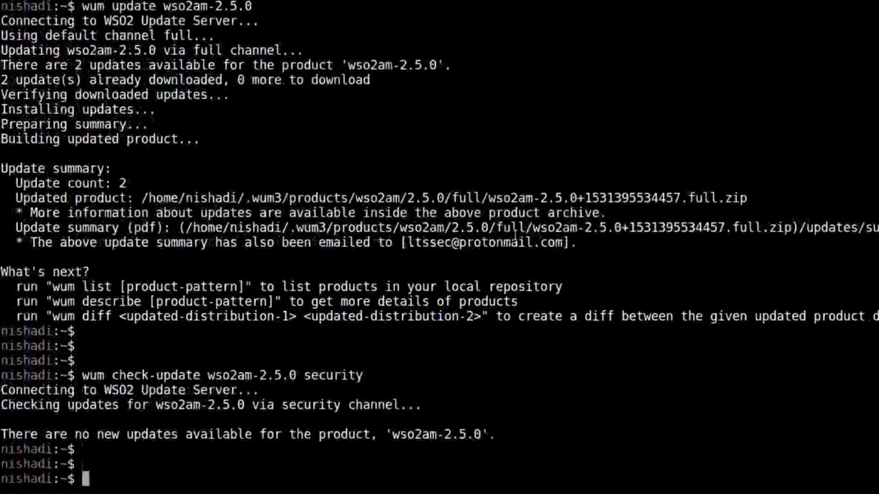
Step: Set the default channel to security with wum config defaultchannel security
{"action": "type", "text": "wum config defaultchannel security"}
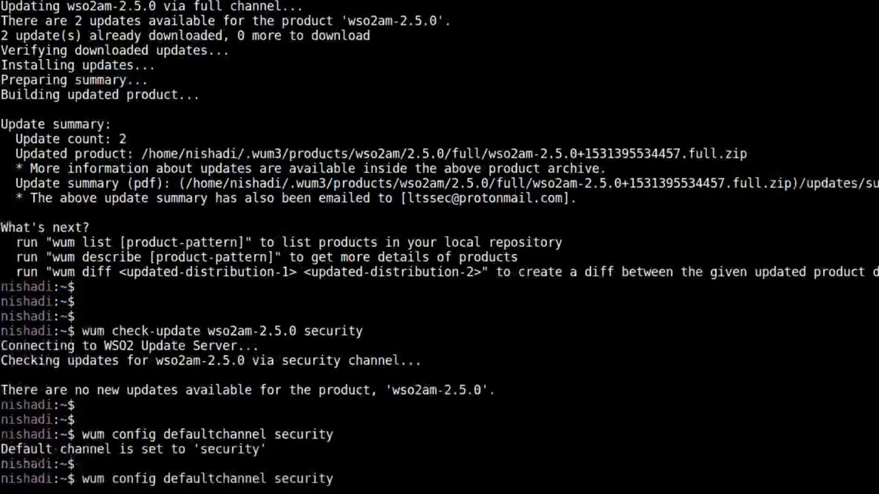
{"action": "type", "text": "wum check-update wso2am-2.5.0 secu"}
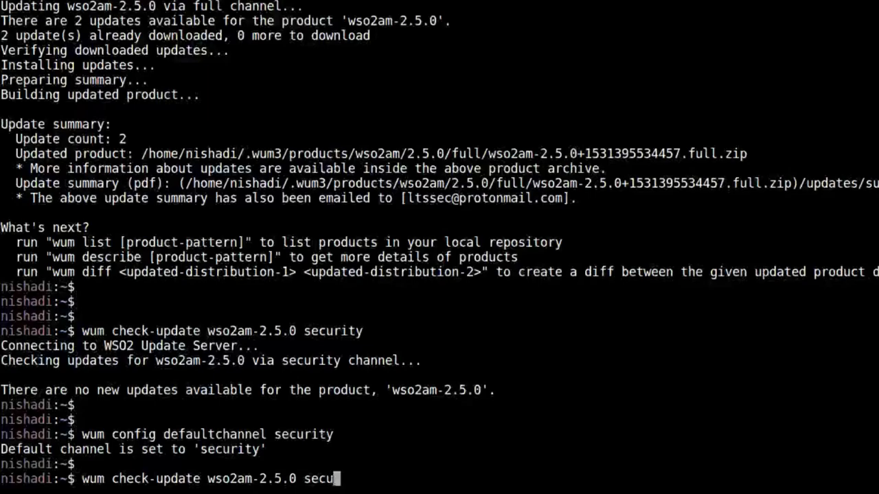